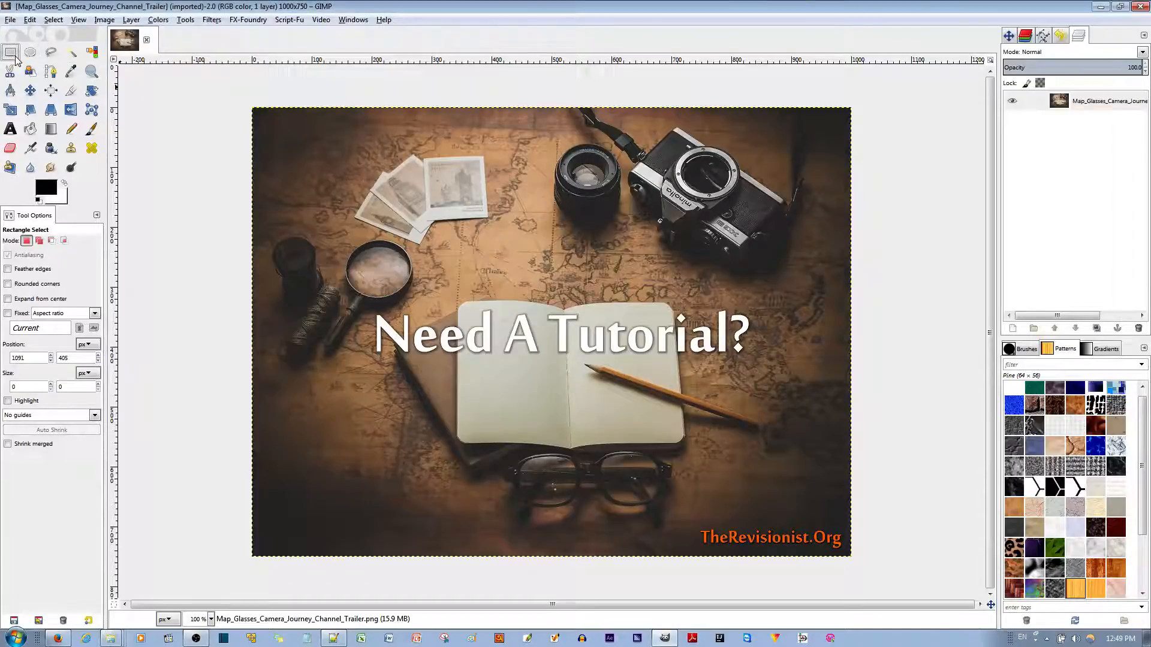
Step: Select a rectangle inset from the edges enclosing the photos, camera, notebook and glasses
{"action": "left_click_drag", "start_coordinate": [326, 172], "coordinate": [452, 260]}
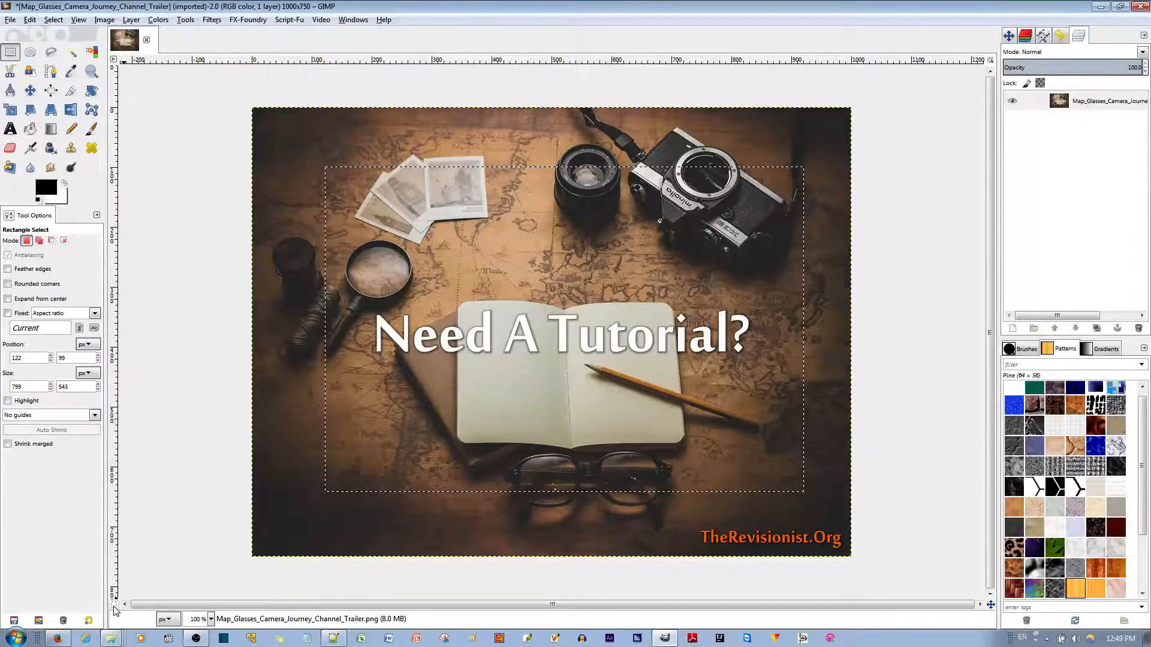
Step: Toggle Quick Mask so everything outside the rectangle is tinted red
{"action": "left_click", "coordinate": [114, 605]}
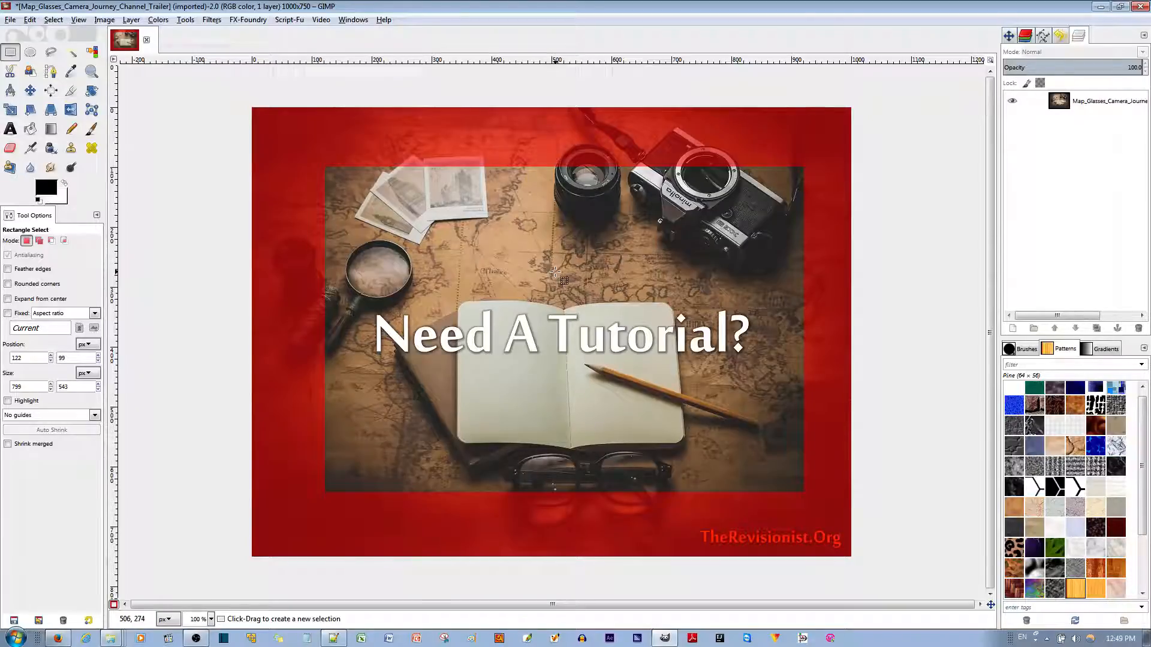
Step: Apply Filters > Distorts > Waves to the quick mask to ripple its rectangular edge
{"action": "right_click", "coordinate": [554, 280]}
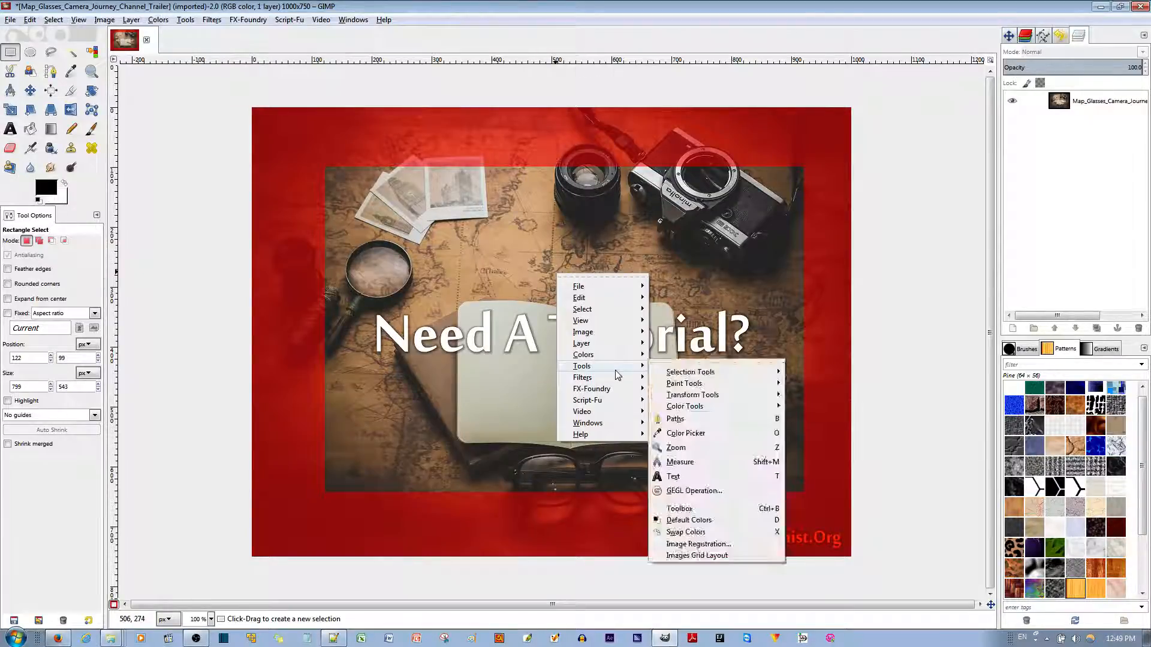
{"action": "left_click", "coordinate": [582, 378]}
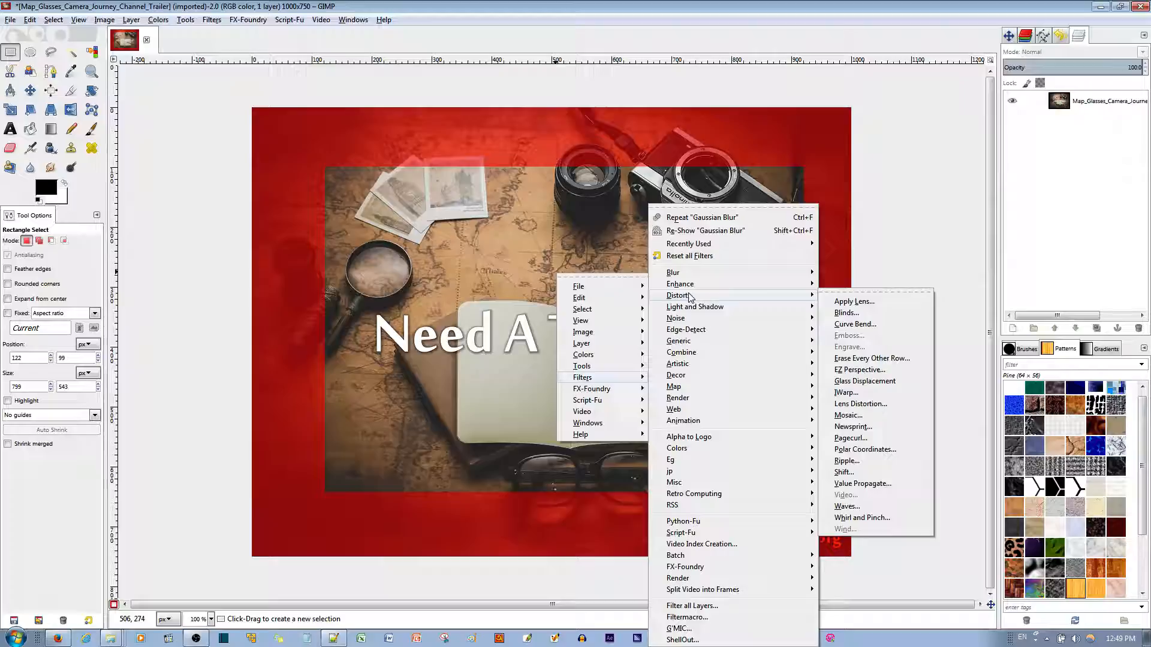
{"action": "mouse_move", "coordinate": [847, 506]}
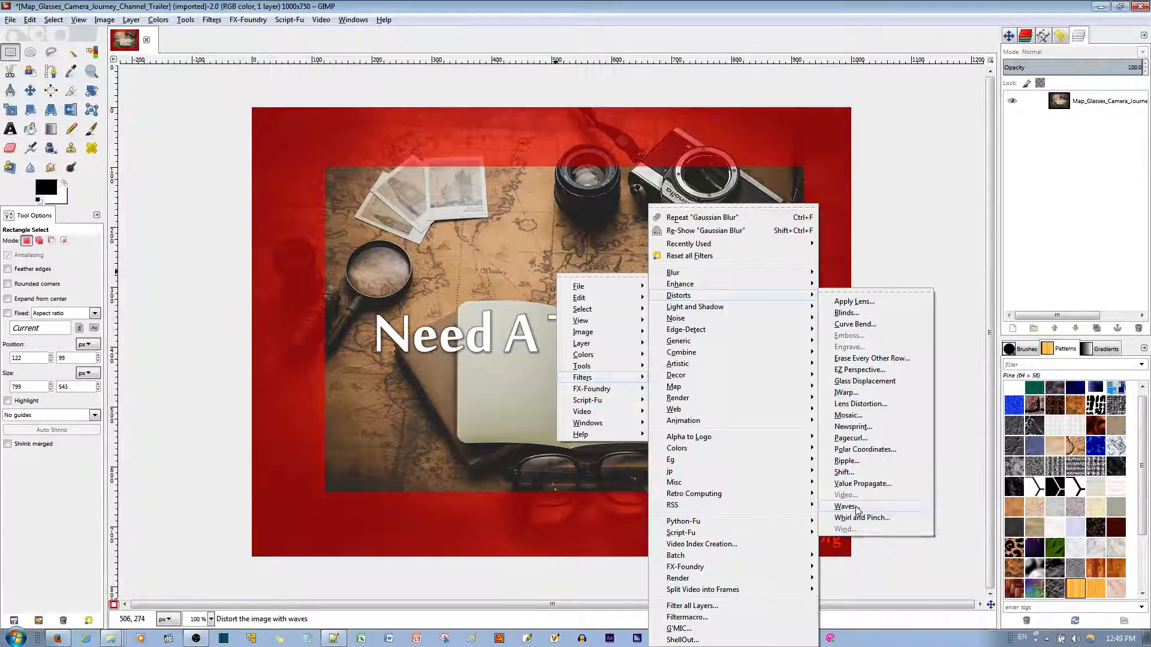
{"action": "left_click", "coordinate": [845, 506]}
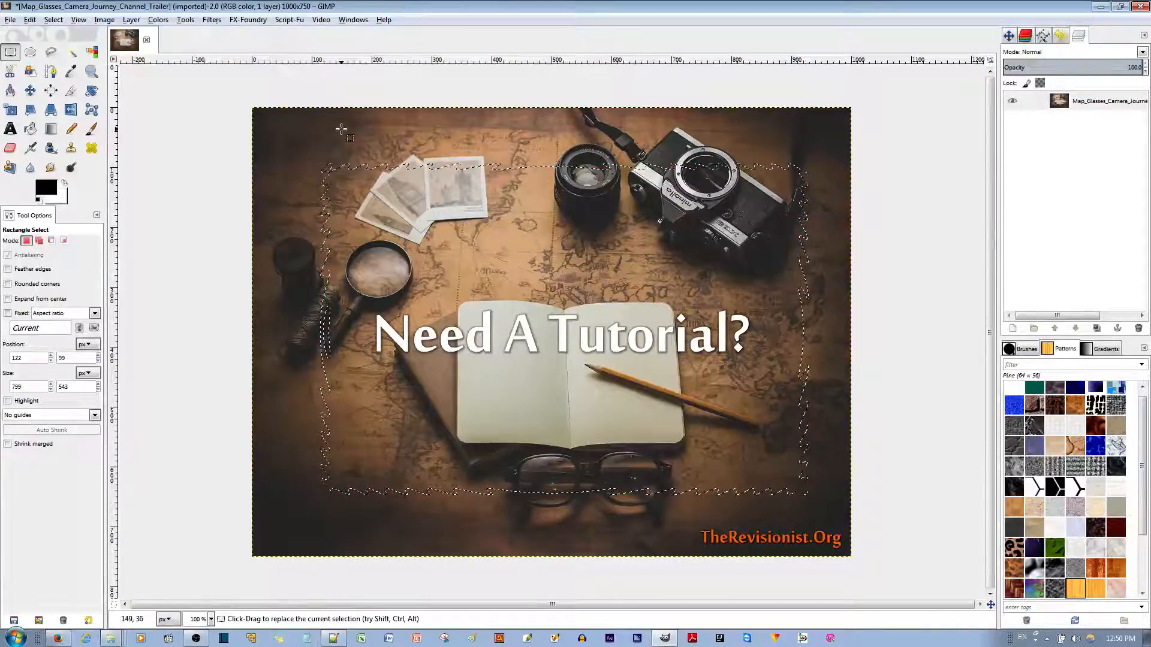
Step: Invert the wavy selection so the photo's outer border is selected
{"action": "left_click", "coordinate": [51, 20]}
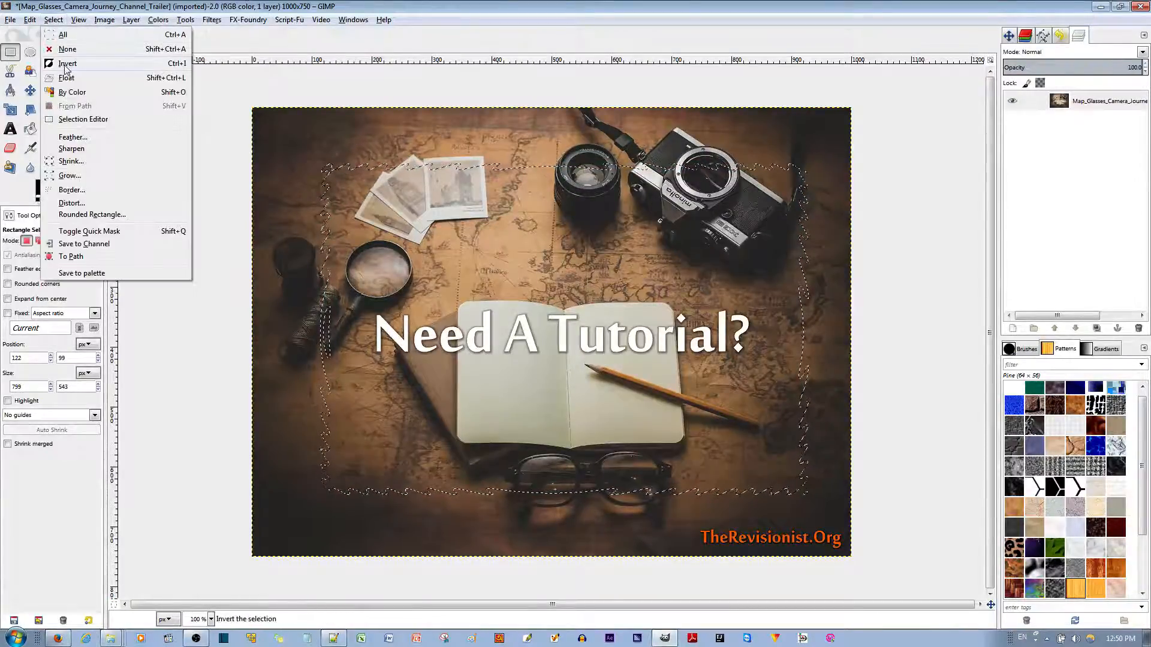
{"action": "left_click", "coordinate": [67, 64]}
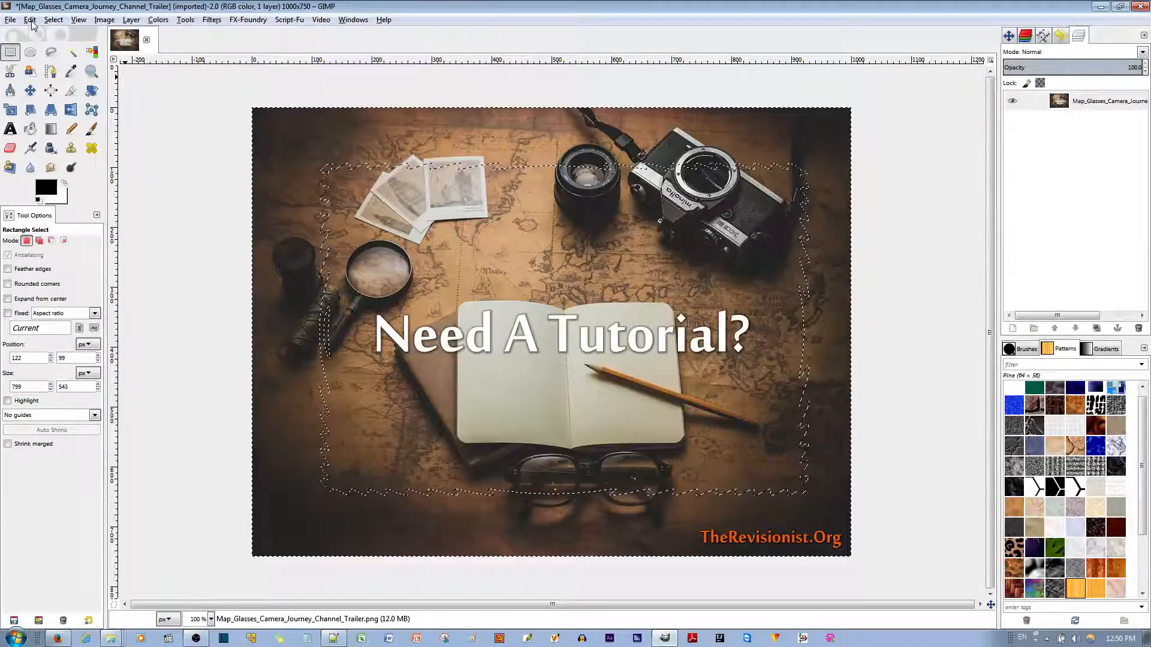